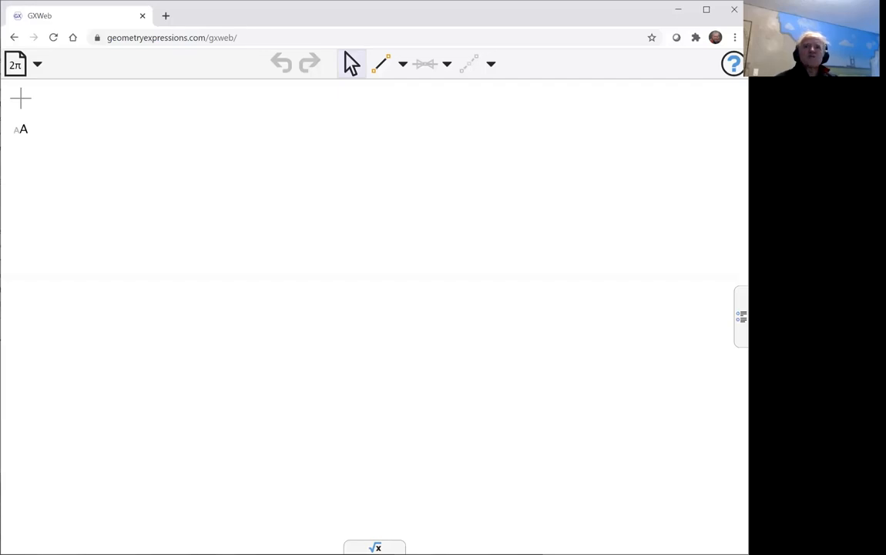
pyautogui.moveTo(581, 104)
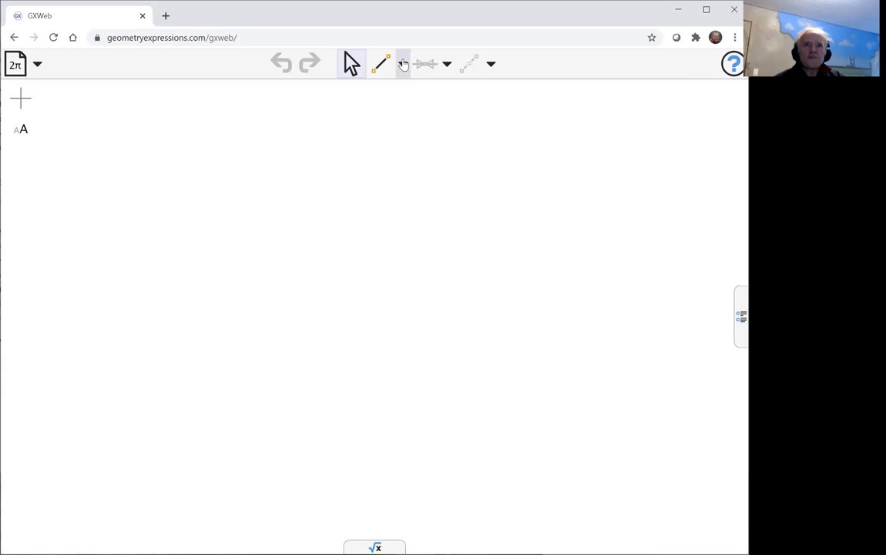
# Step: Draw a circle centred at A through B, and place point C on its right side
pyautogui.click(402, 63)
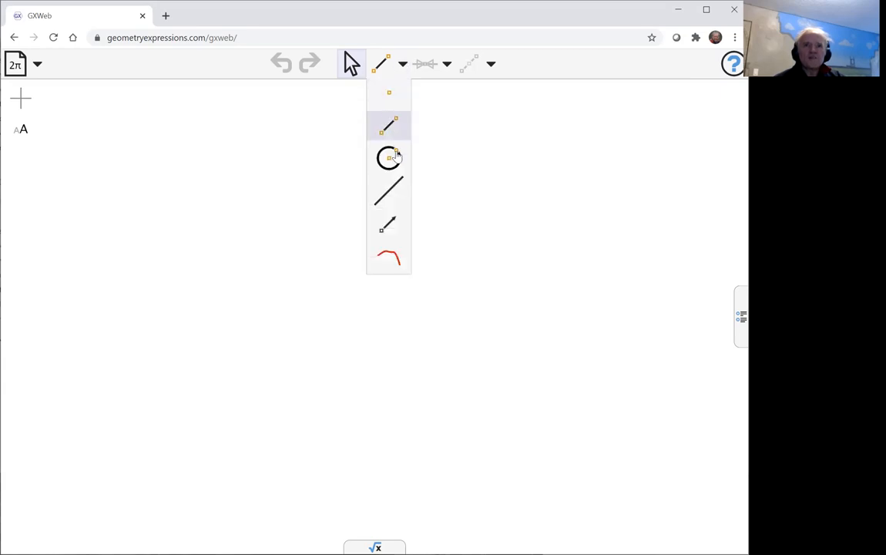
pyautogui.click(389, 158)
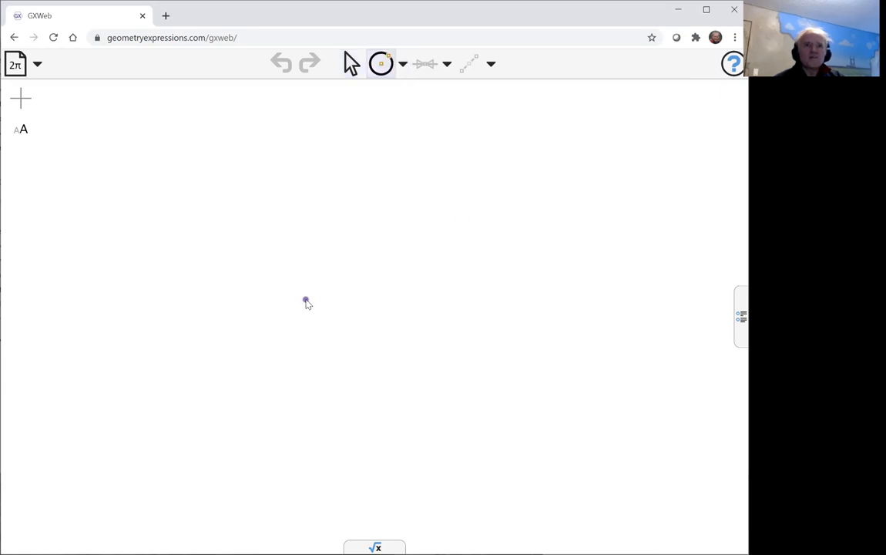
pyautogui.moveTo(306, 300); pyautogui.dragTo(373, 152)
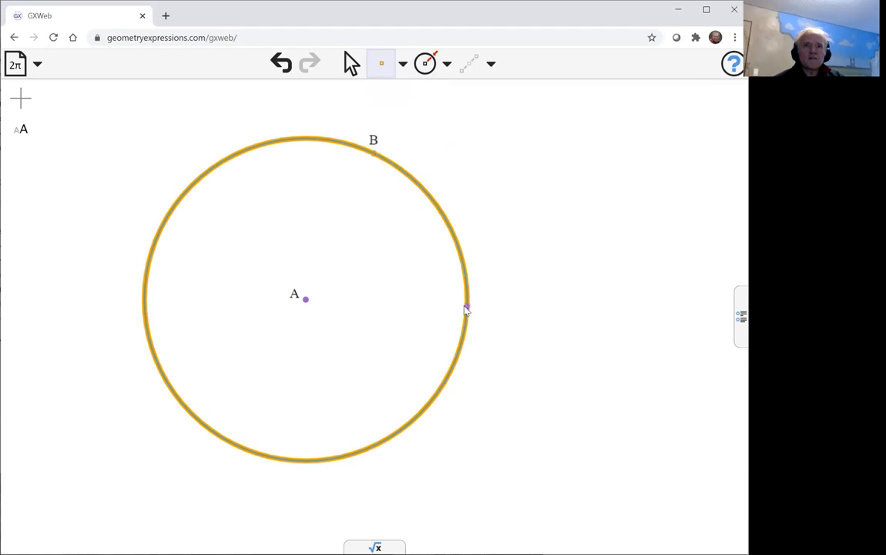
pyautogui.click(466, 307)
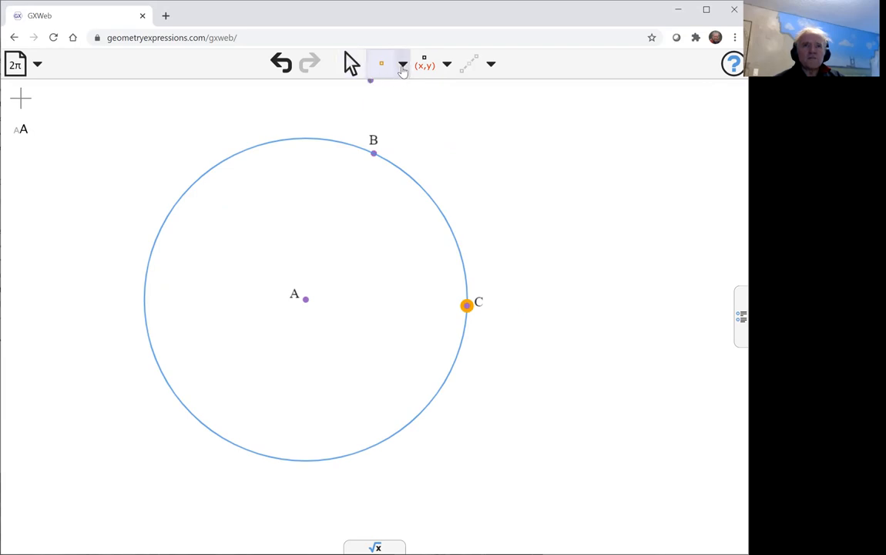
# Step: Make segment DC a diameter by constraining it to pass through centre A
pyautogui.click(403, 64)
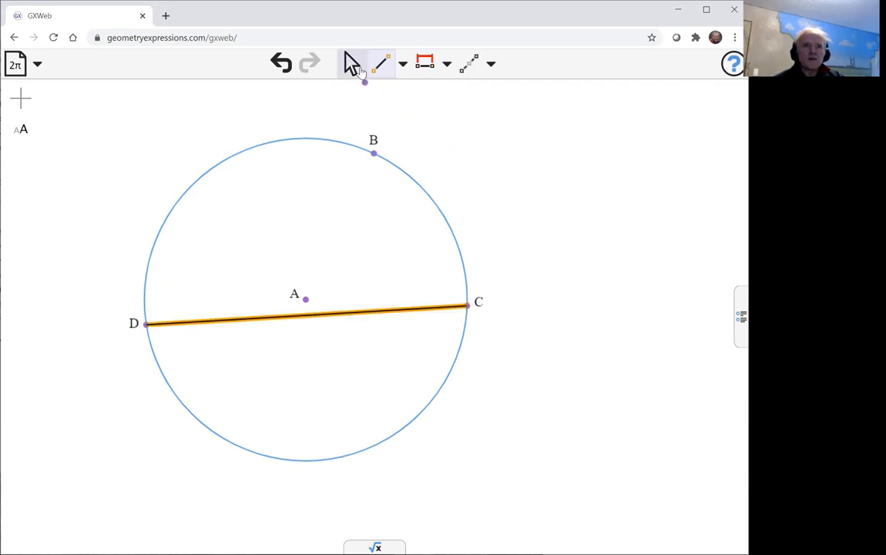
pyautogui.click(305, 299)
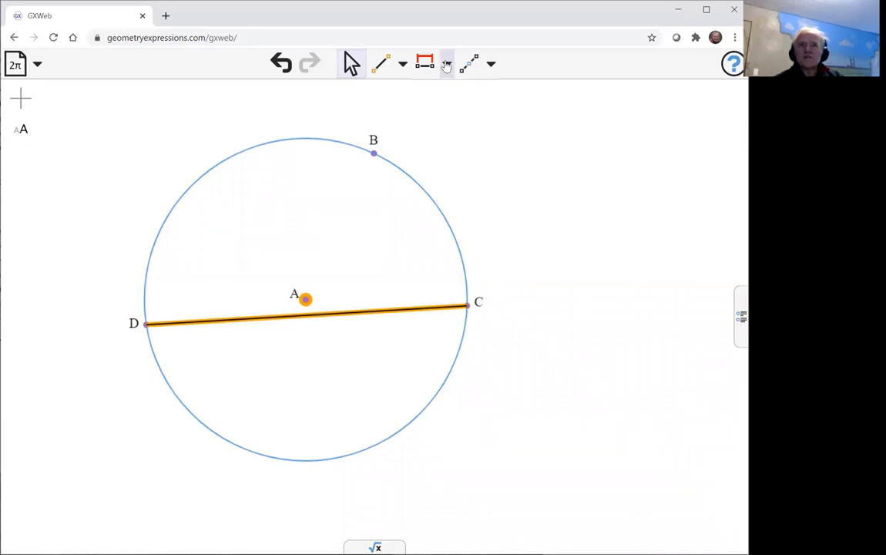
pyautogui.click(446, 63)
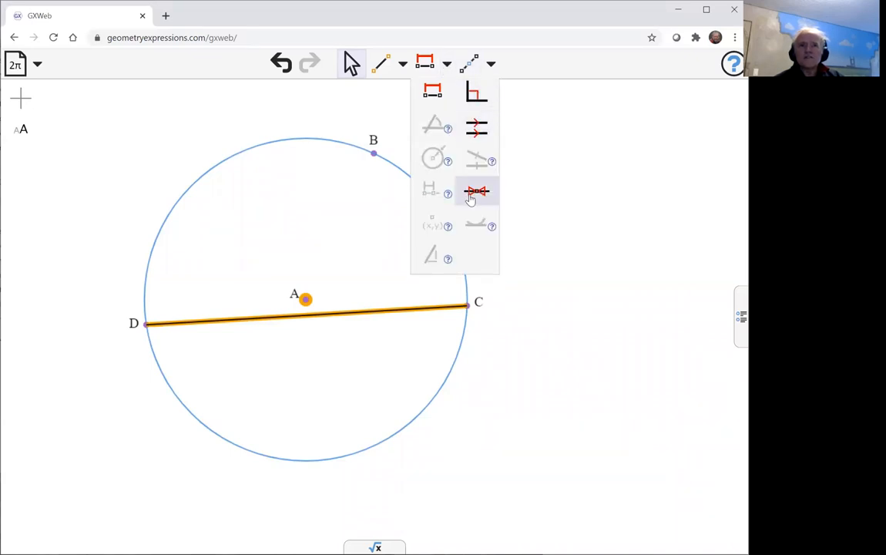
pyautogui.click(476, 191)
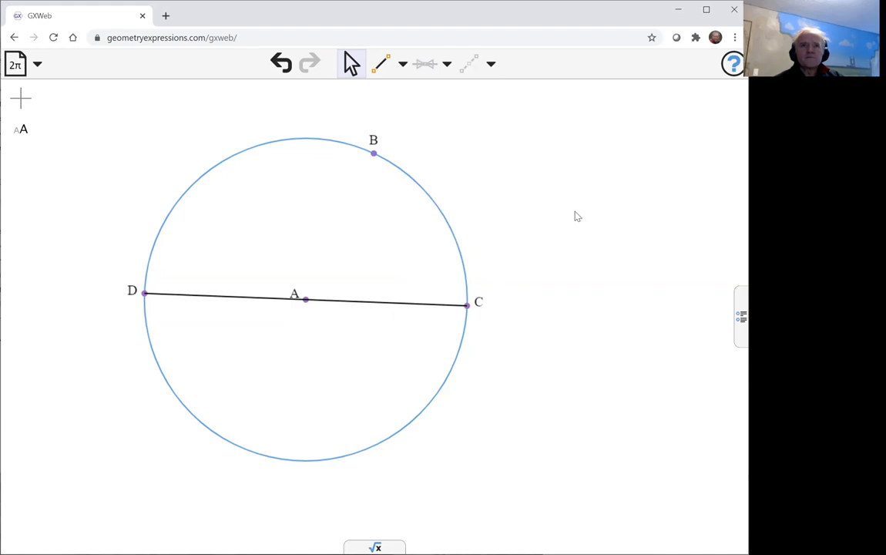
pyautogui.moveTo(375, 158)
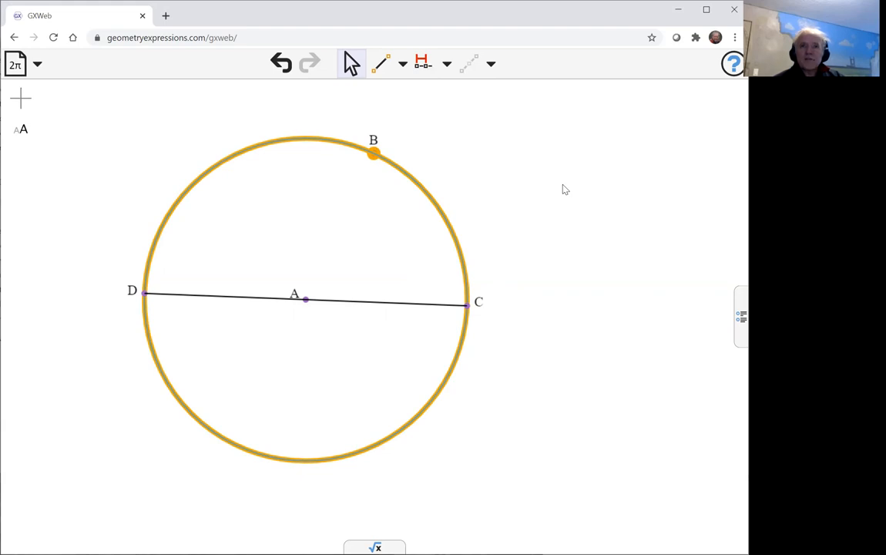
pyautogui.moveTo(517, 175)
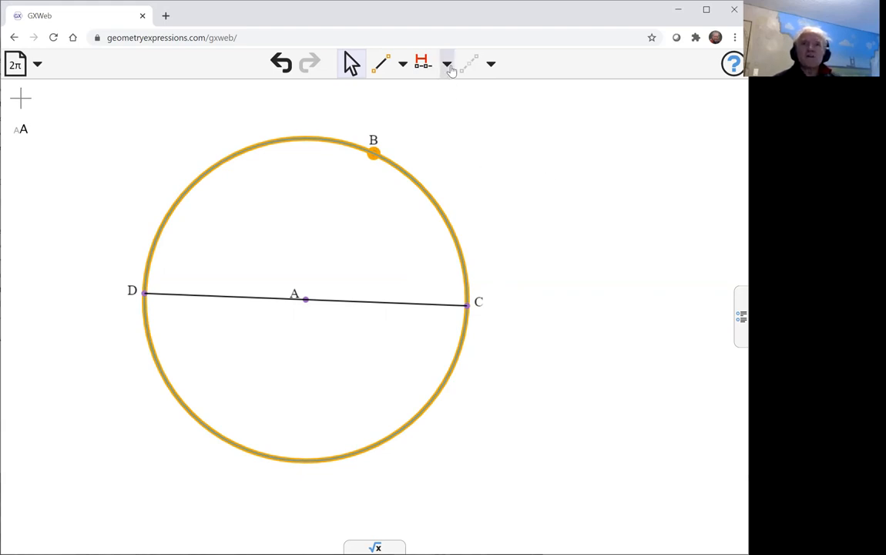
# Step: Add tangent lines to the circle at points B and C
pyautogui.click(447, 64)
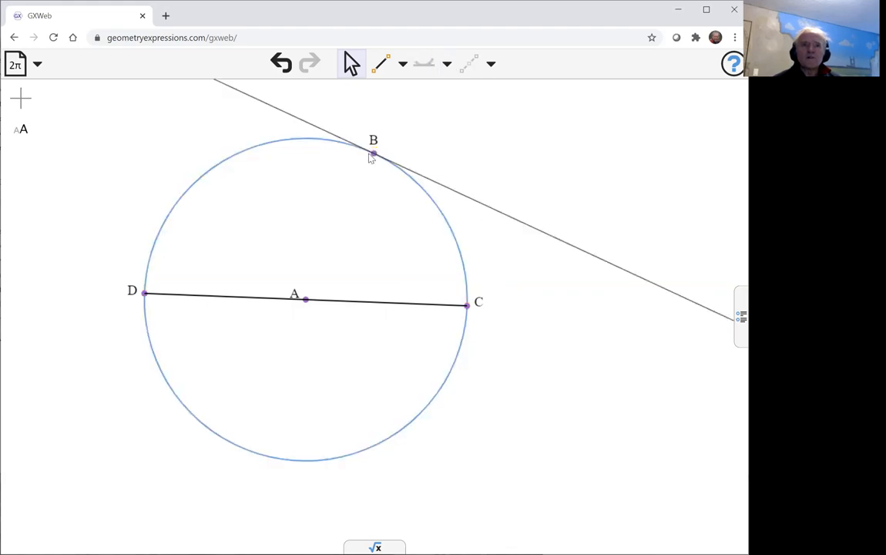
pyautogui.click(466, 305)
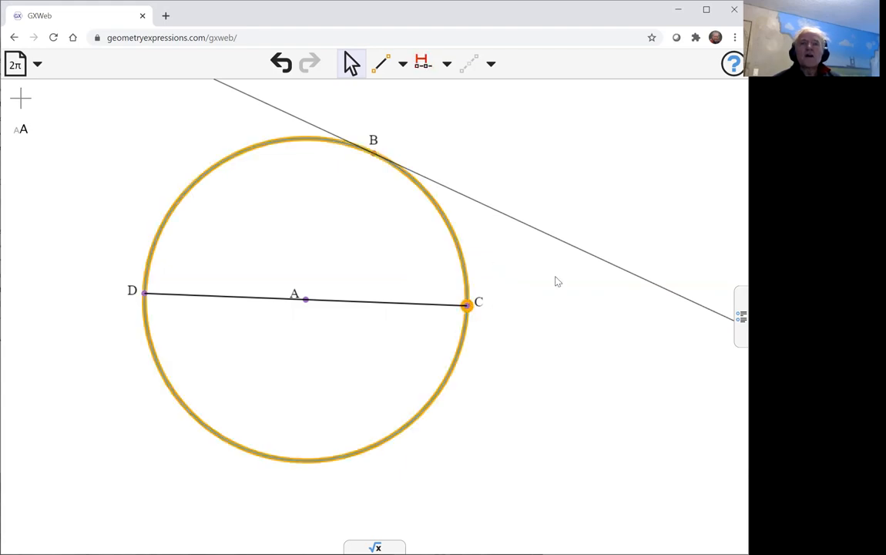
pyautogui.moveTo(466, 128)
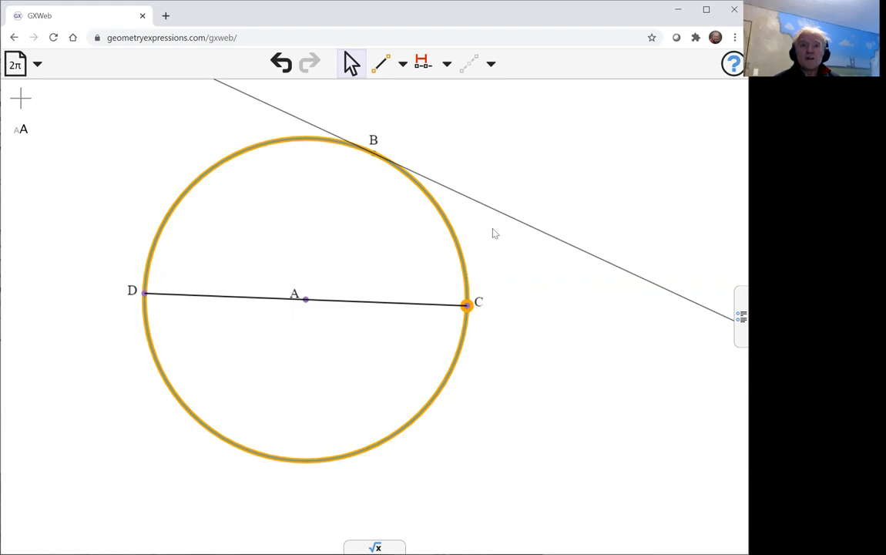
pyautogui.click(447, 64)
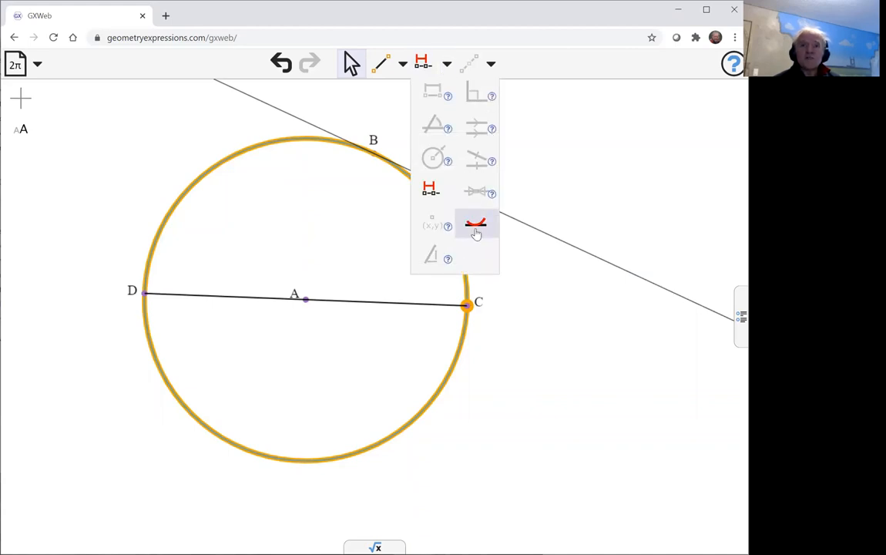
pyautogui.click(476, 224)
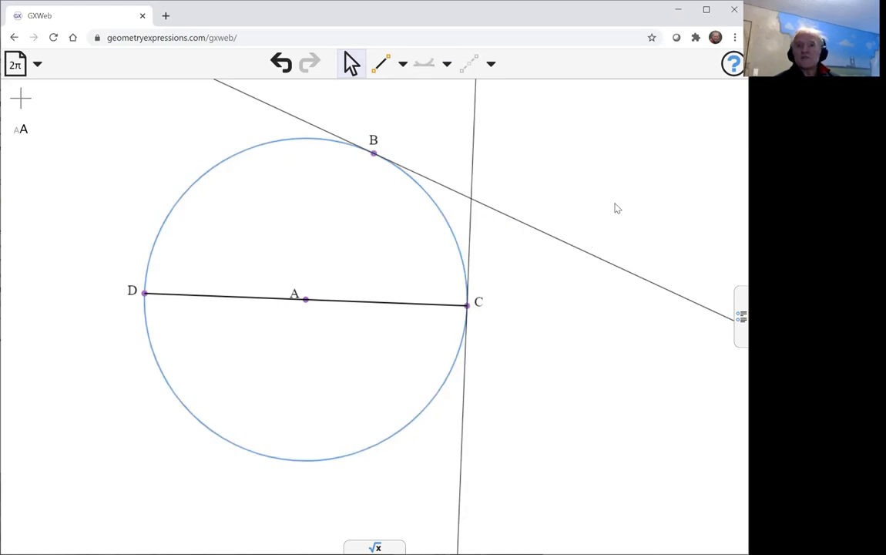
pyautogui.moveTo(413, 101)
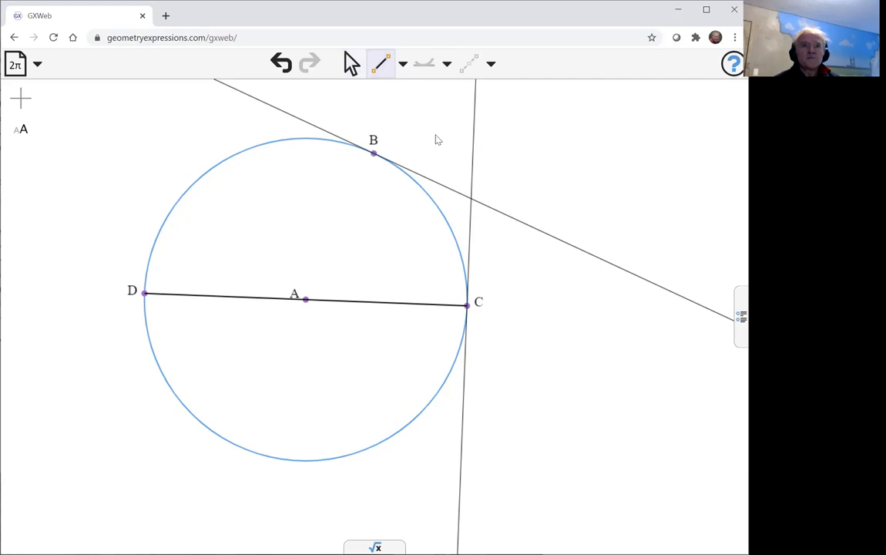
pyautogui.moveTo(146, 297)
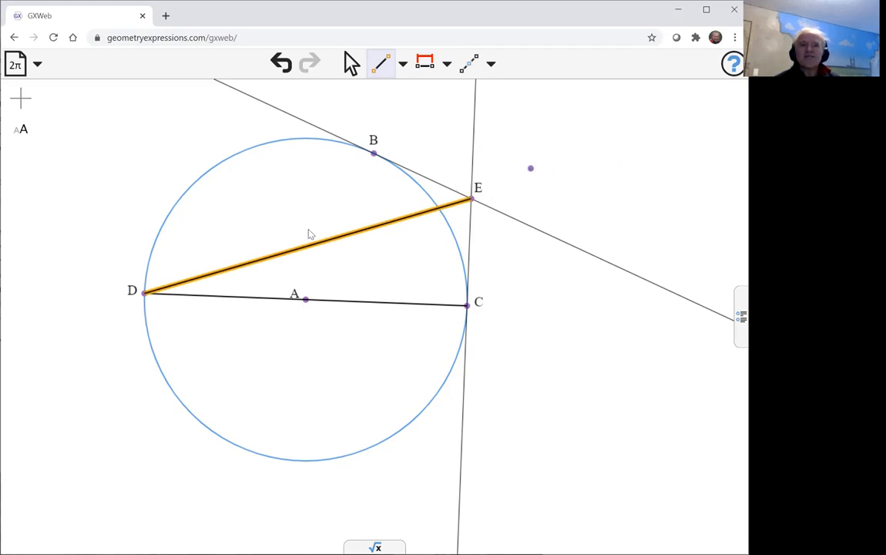
# Step: Construct the perpendicular from point B onto diameter DC, with foot F
pyautogui.moveTo(531, 168); pyautogui.dragTo(419, 97)
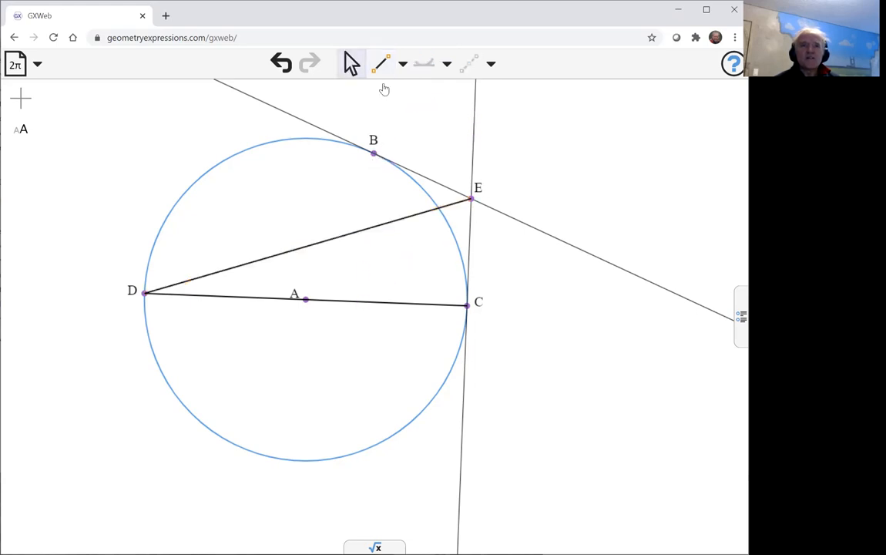
pyautogui.click(374, 153)
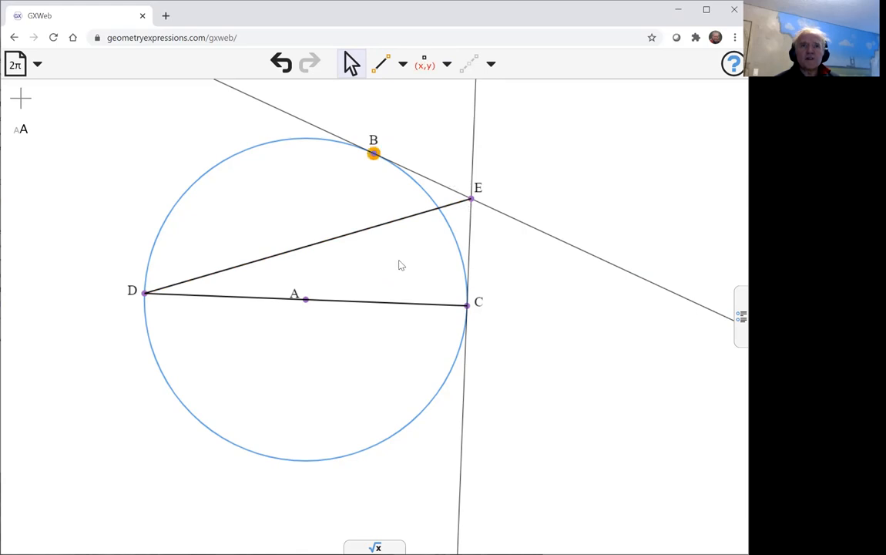
pyautogui.click(300, 299)
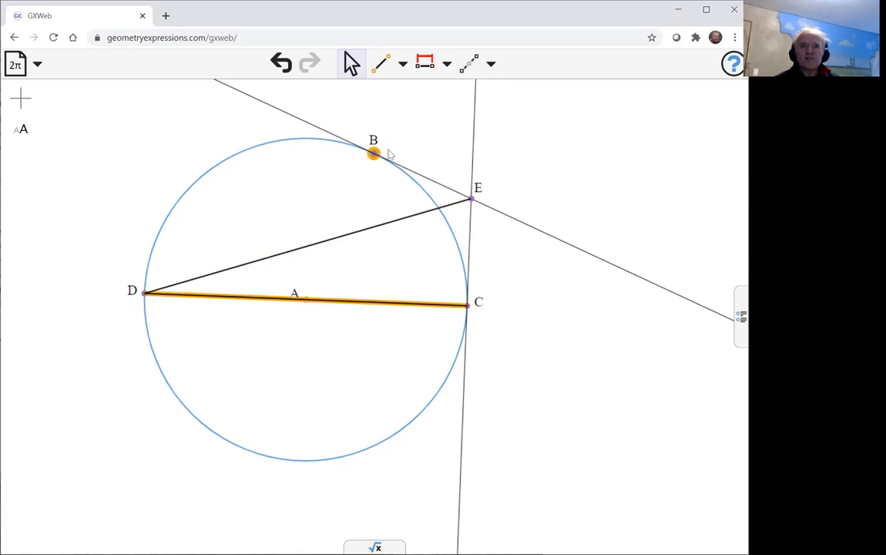
pyautogui.click(448, 63)
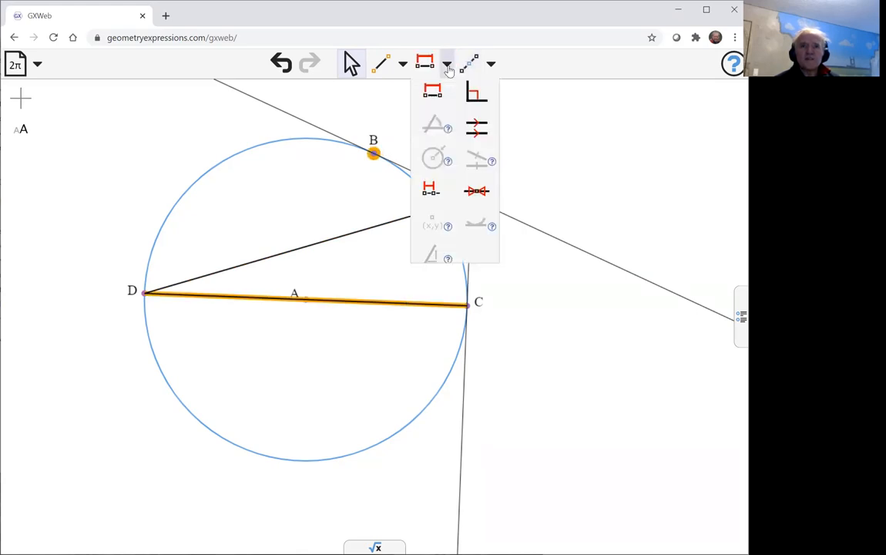
pyautogui.moveTo(476, 92)
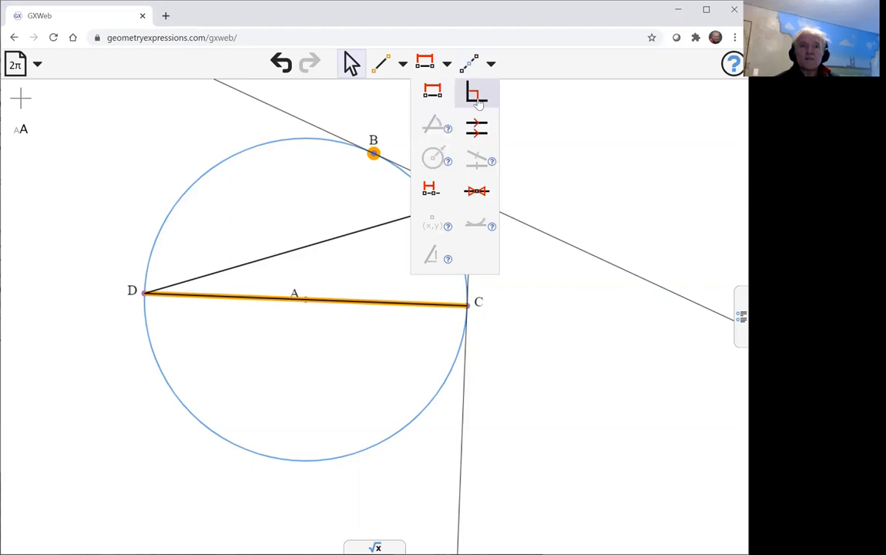
pyautogui.click(476, 92)
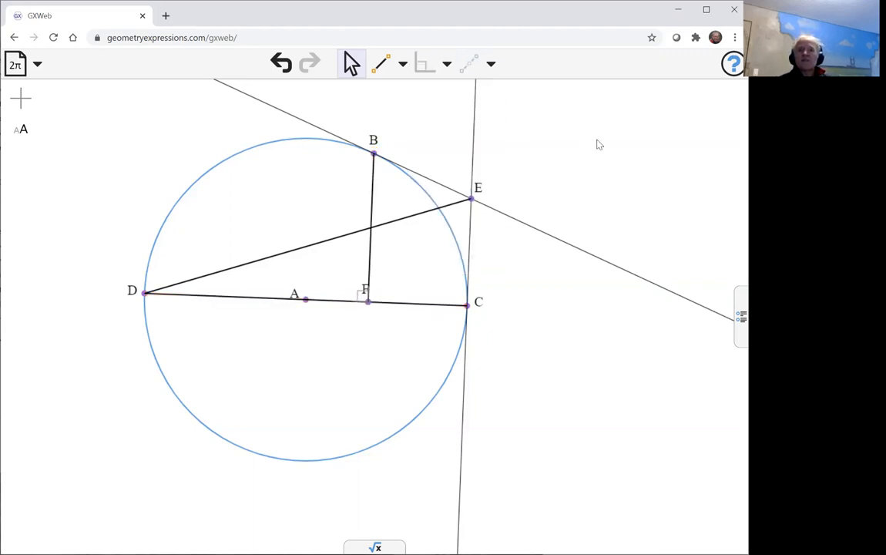
pyautogui.moveTo(395, 132)
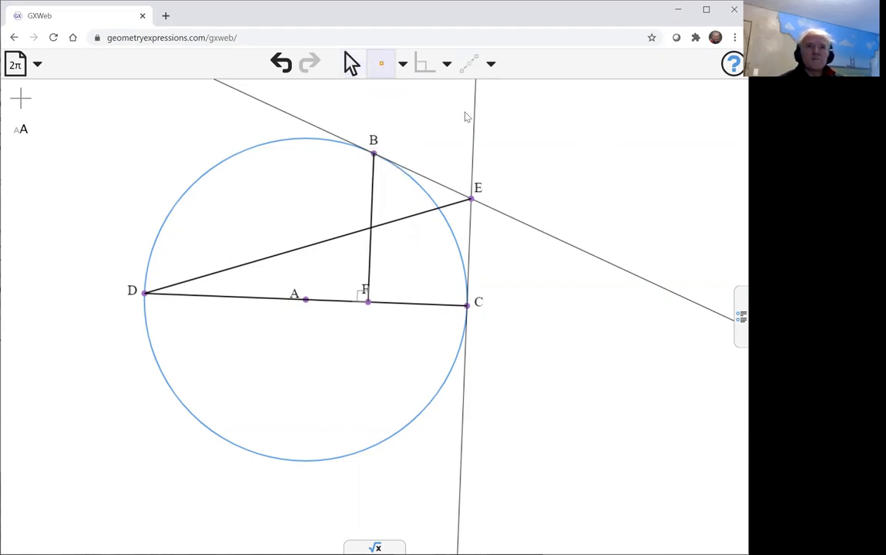
# Step: Mark G where BF meets DE, set the radius to r and distance AF to a
pyautogui.click(370, 227)
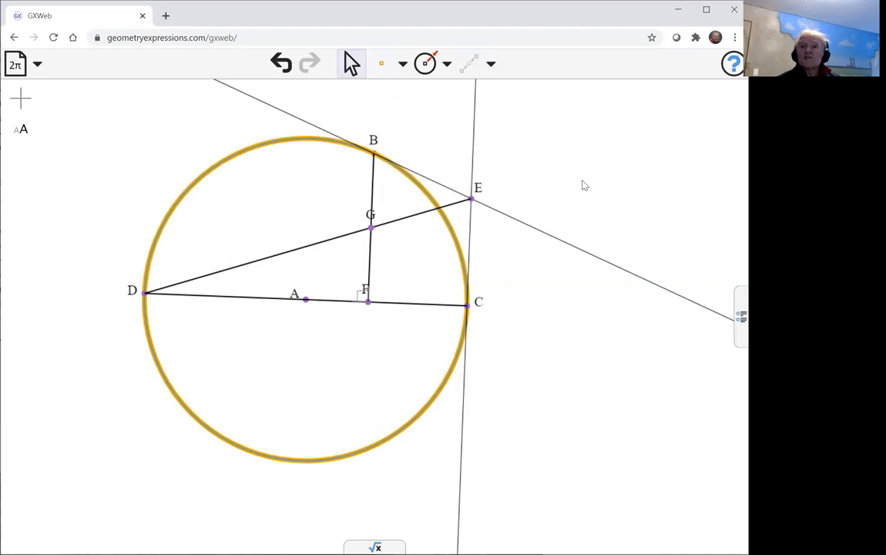
pyautogui.moveTo(462, 121)
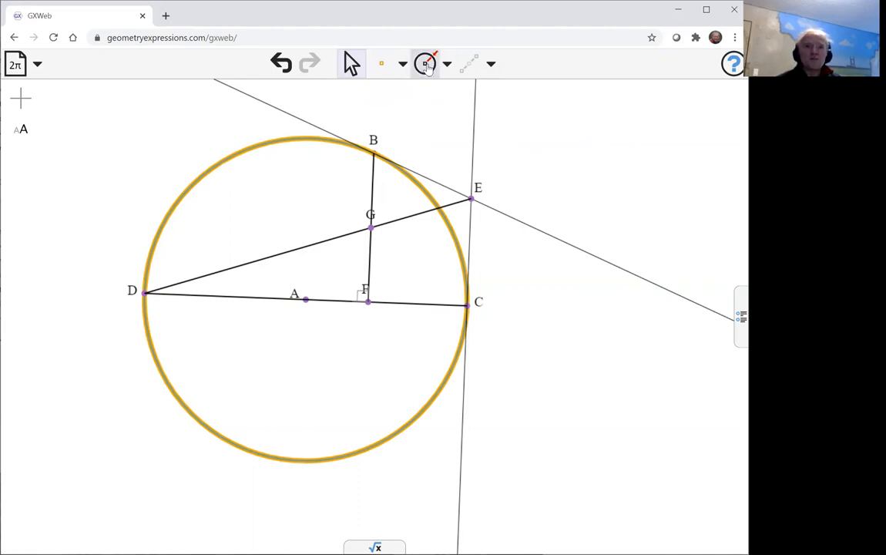
pyautogui.click(665, 174)
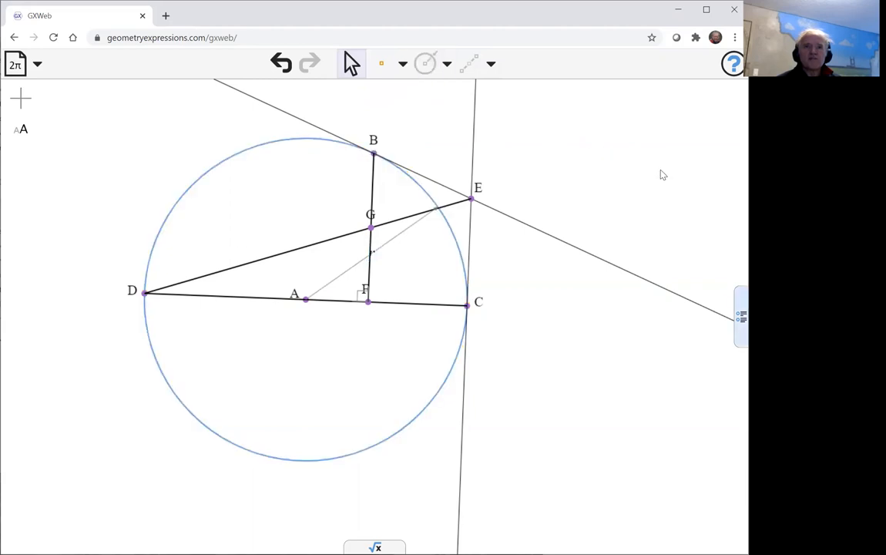
pyautogui.moveTo(367, 314)
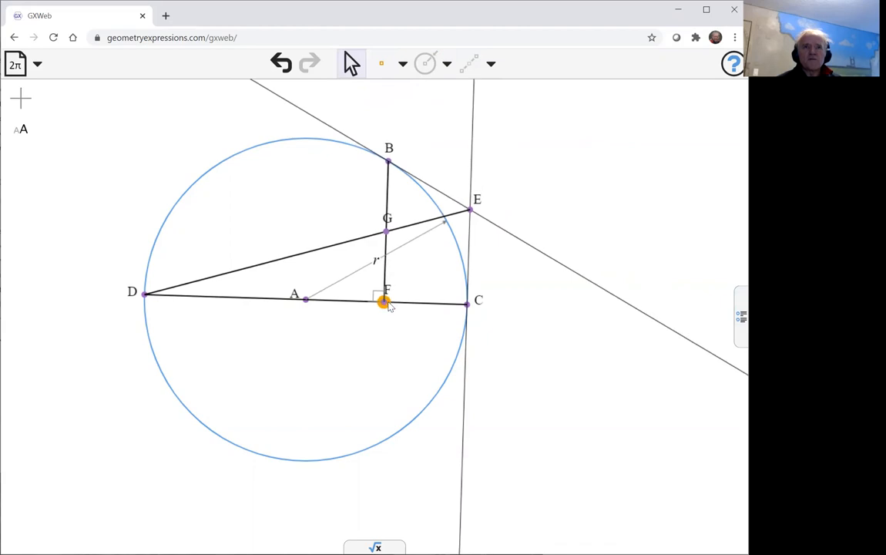
pyautogui.moveTo(385, 302); pyautogui.dragTo(395, 299)
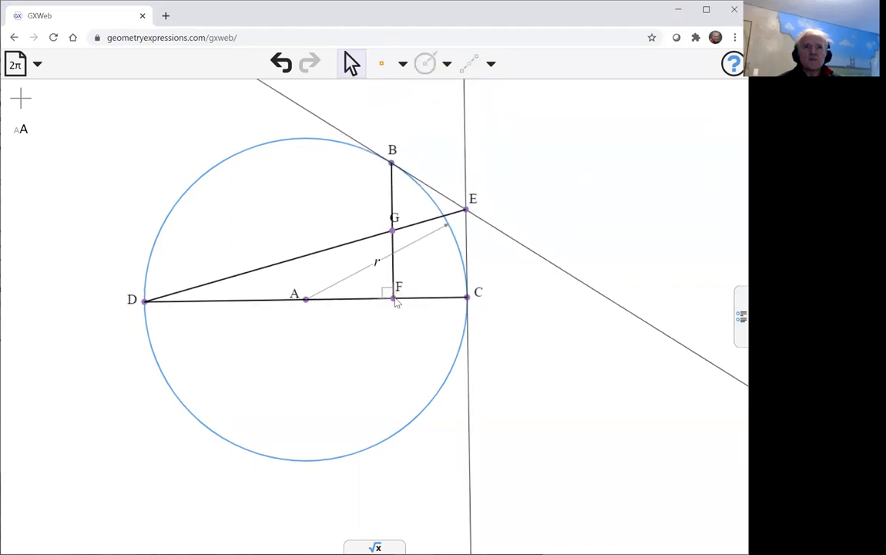
pyautogui.click(393, 299)
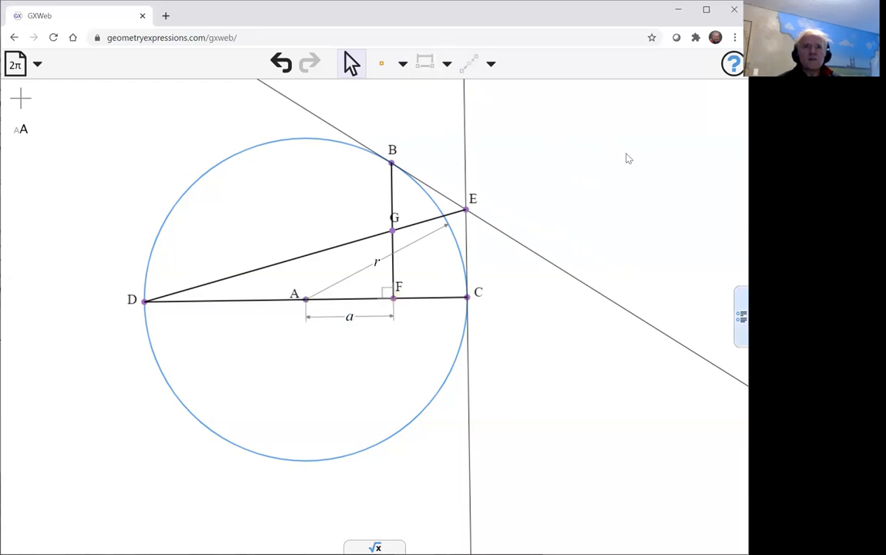
pyautogui.moveTo(536, 400)
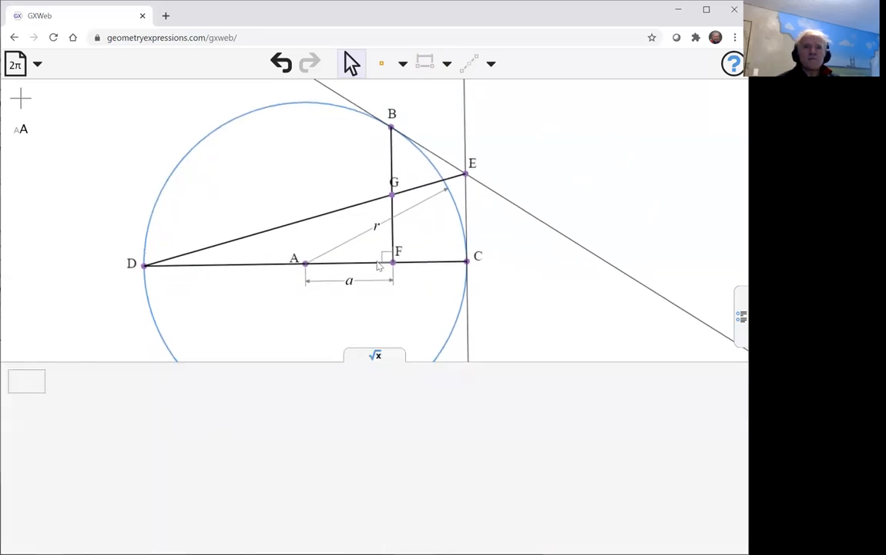
# Step: Compute distance(B,F) and distance(B,G) in the symbolic calculation box
pyautogui.click(26, 381)
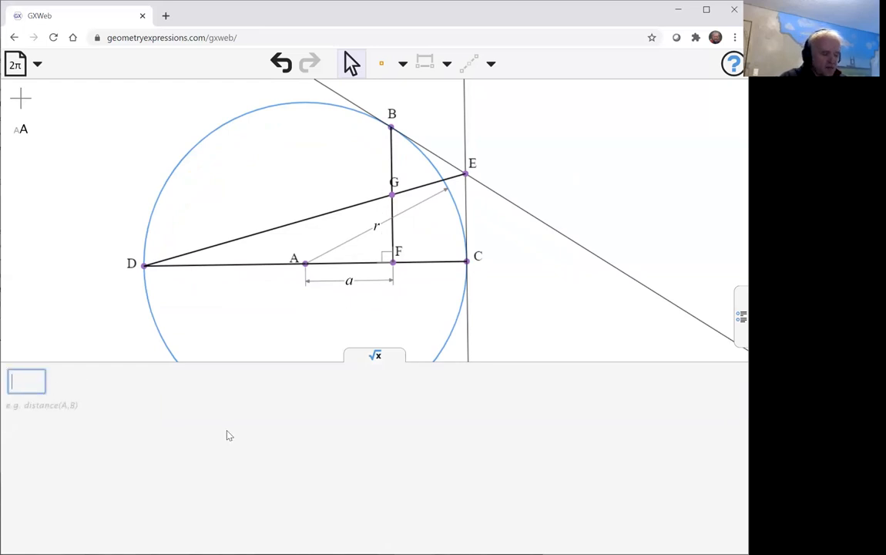
pyautogui.write('distance')
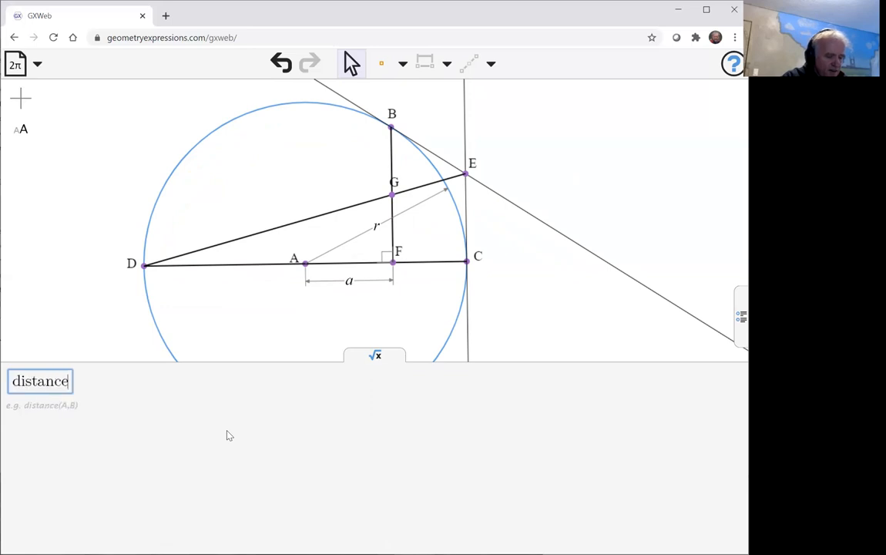
pyautogui.write('(B,')
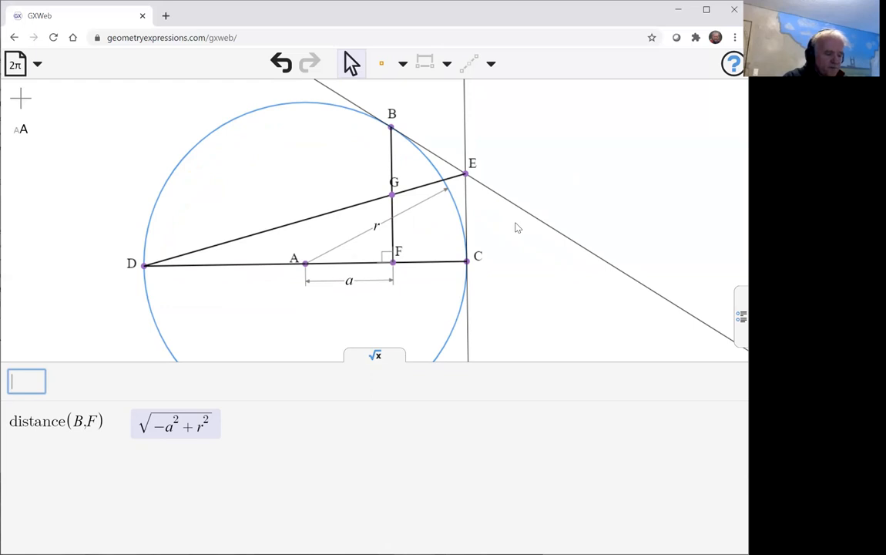
pyautogui.write('distance(')
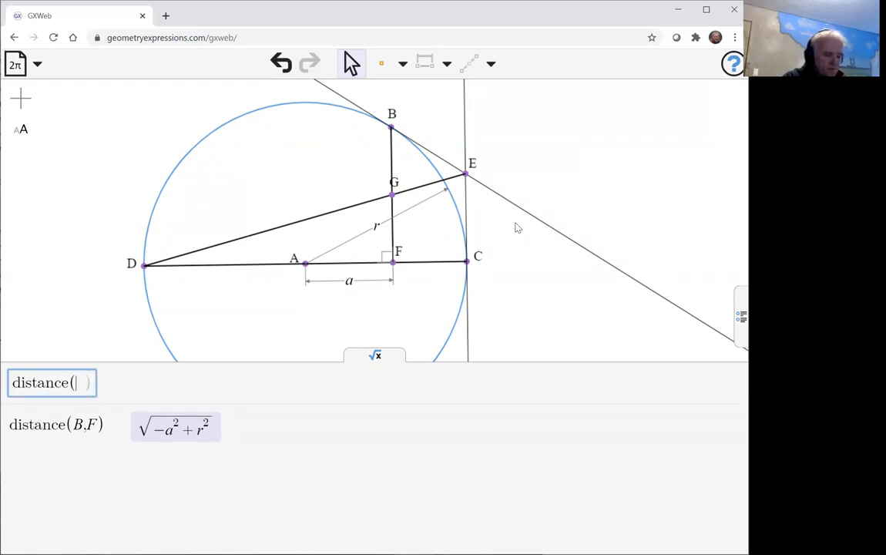
pyautogui.write('B,G')
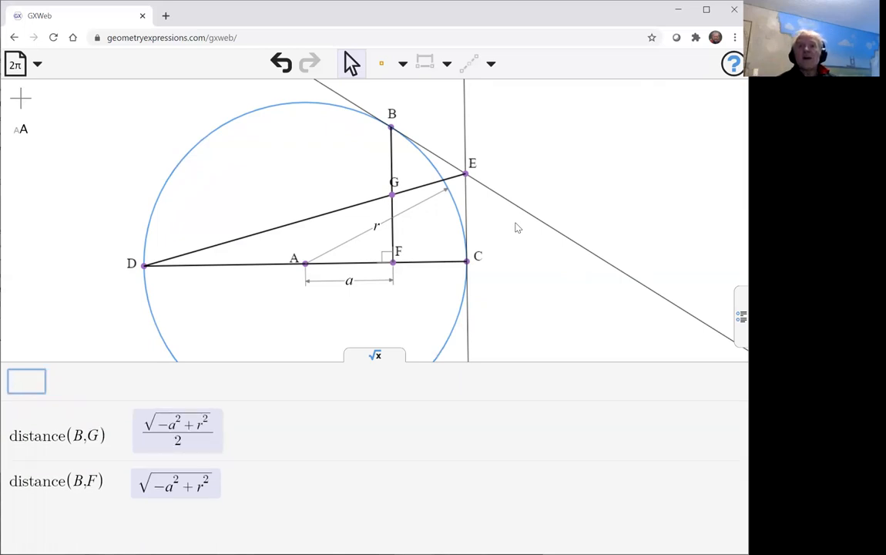
pyautogui.moveTo(562, 196)
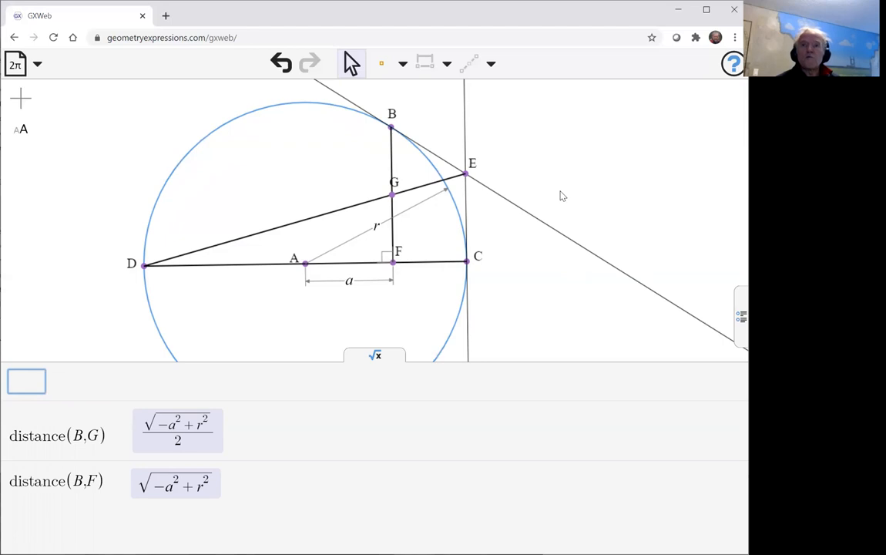